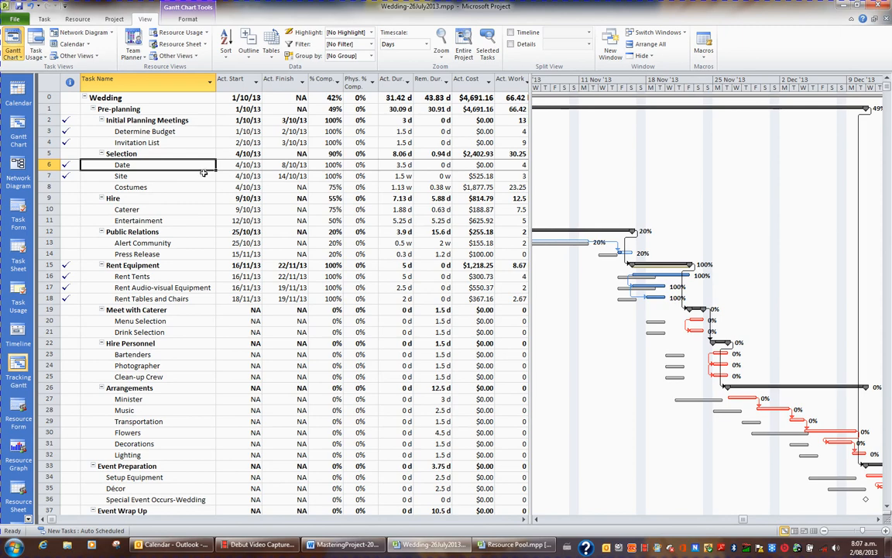
pyautogui.moveTo(201, 173)
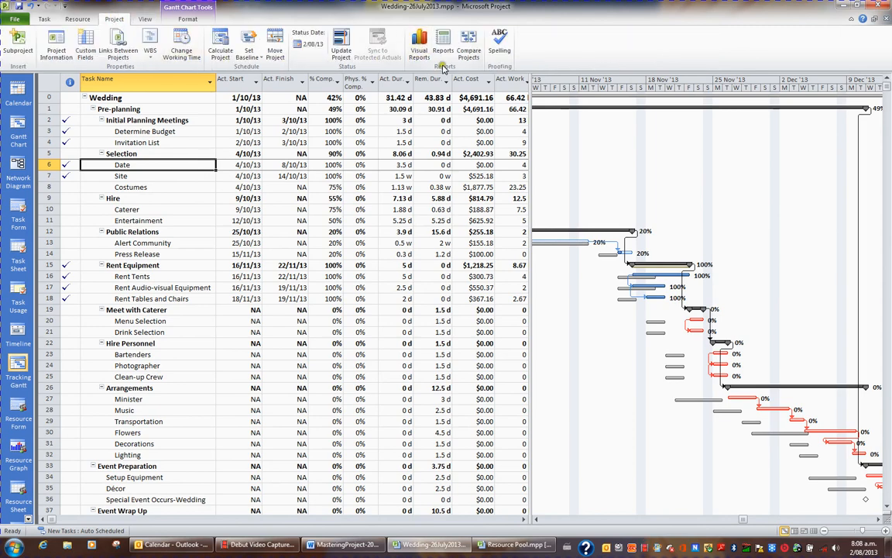
pyautogui.moveTo(443, 39)
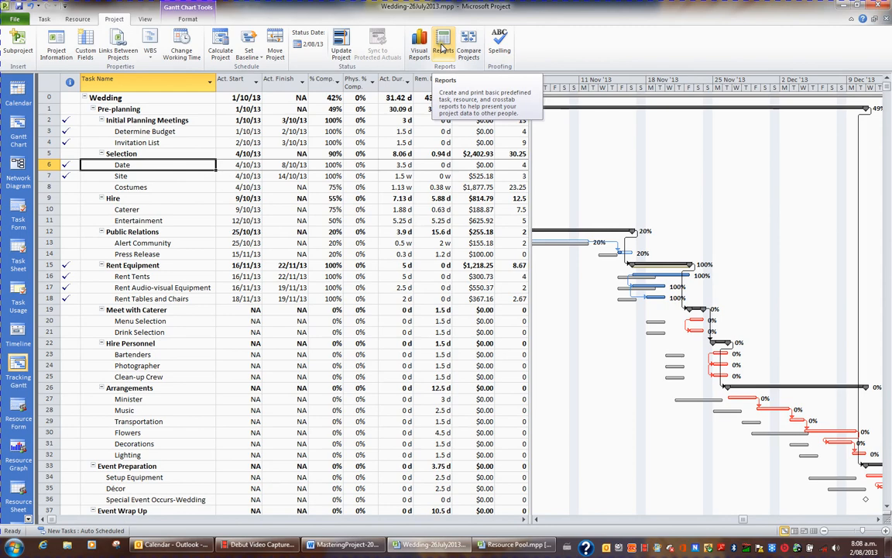
# Bring up the Reports dialog listing the six built-in report categories.
pyautogui.click(443, 43)
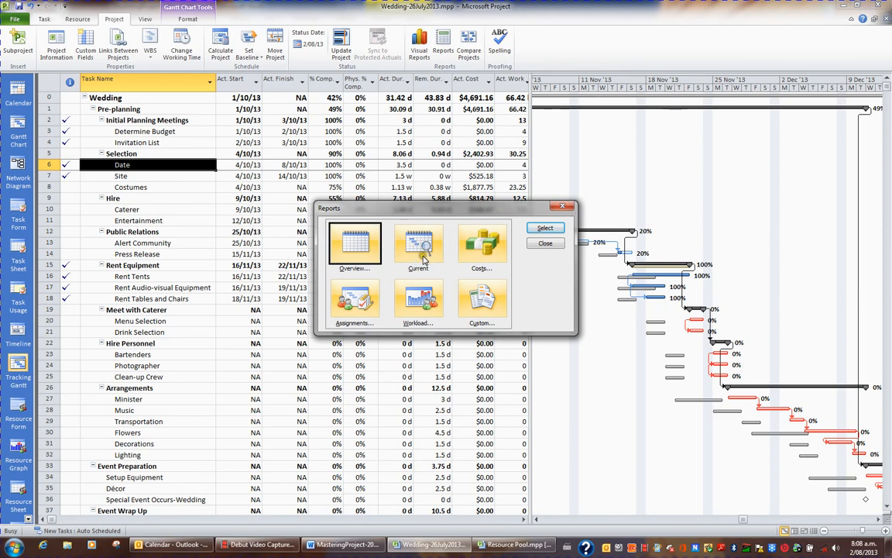
pyautogui.moveTo(362, 313)
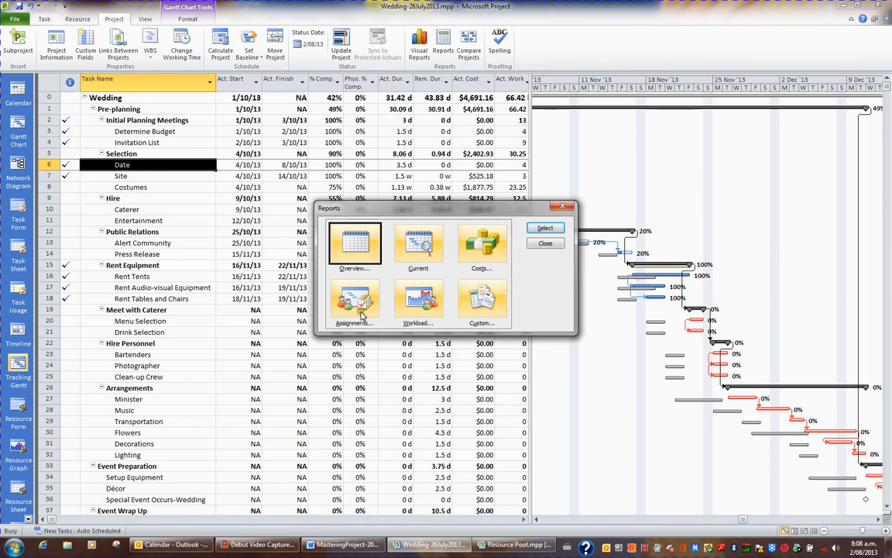
pyautogui.moveTo(446, 312)
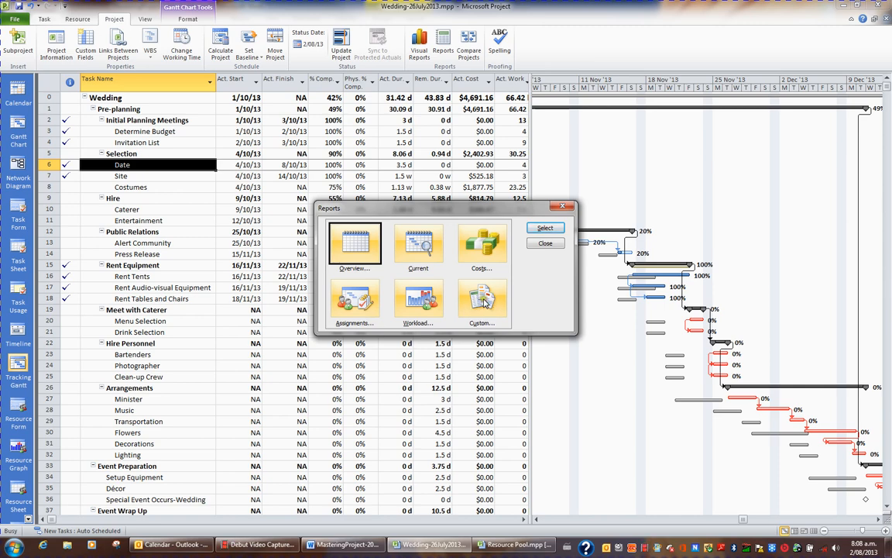
pyautogui.moveTo(384, 273)
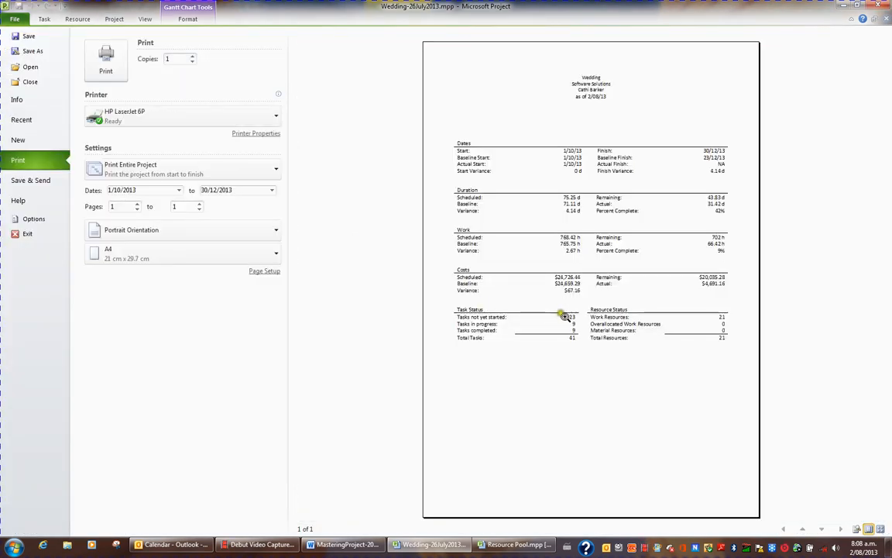
pyautogui.moveTo(604, 217)
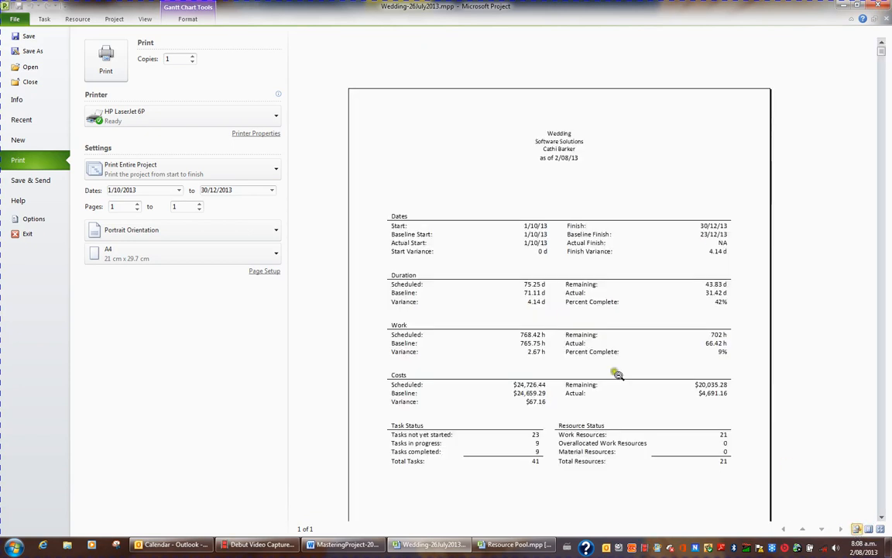
pyautogui.moveTo(542, 246)
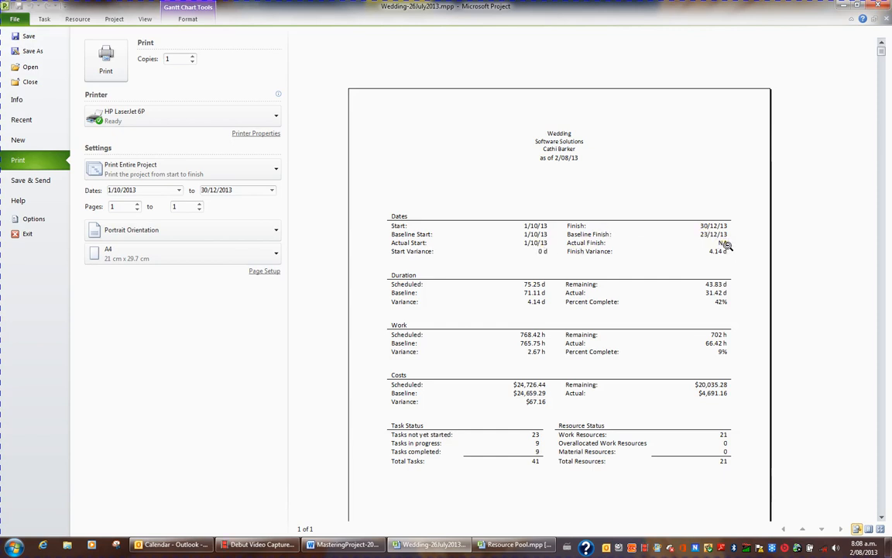
pyautogui.moveTo(542, 297)
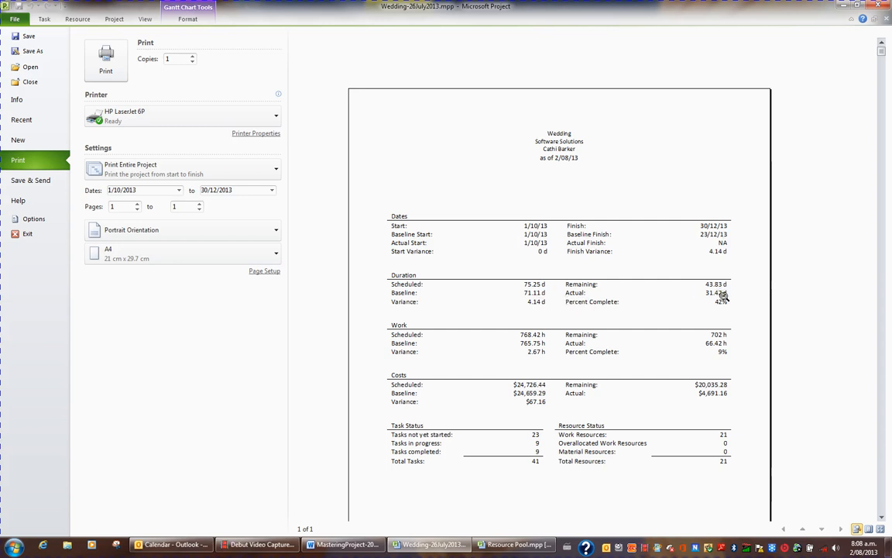
pyautogui.moveTo(722, 303)
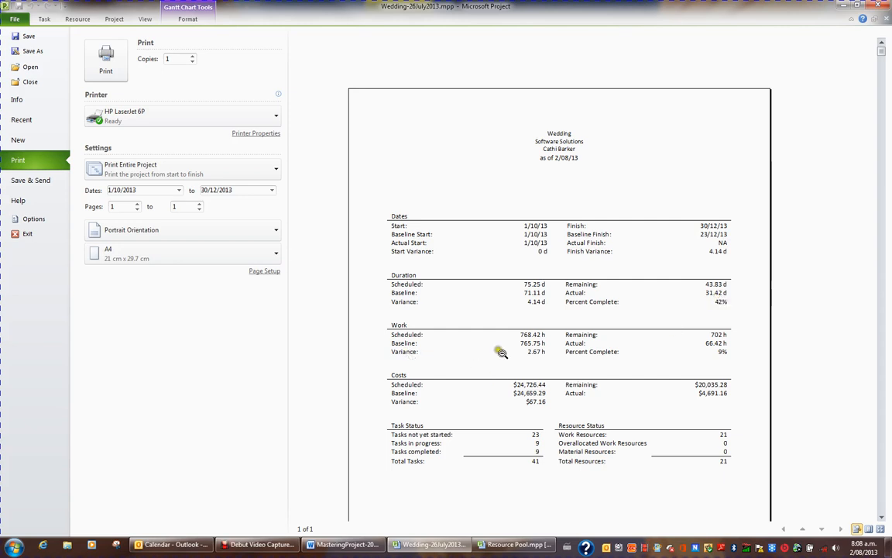
pyautogui.moveTo(450, 451)
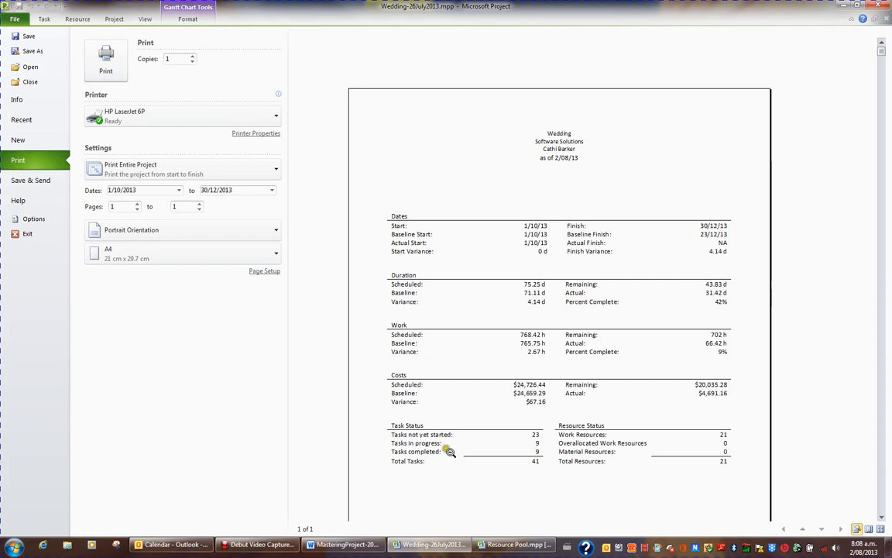
pyautogui.moveTo(434, 465)
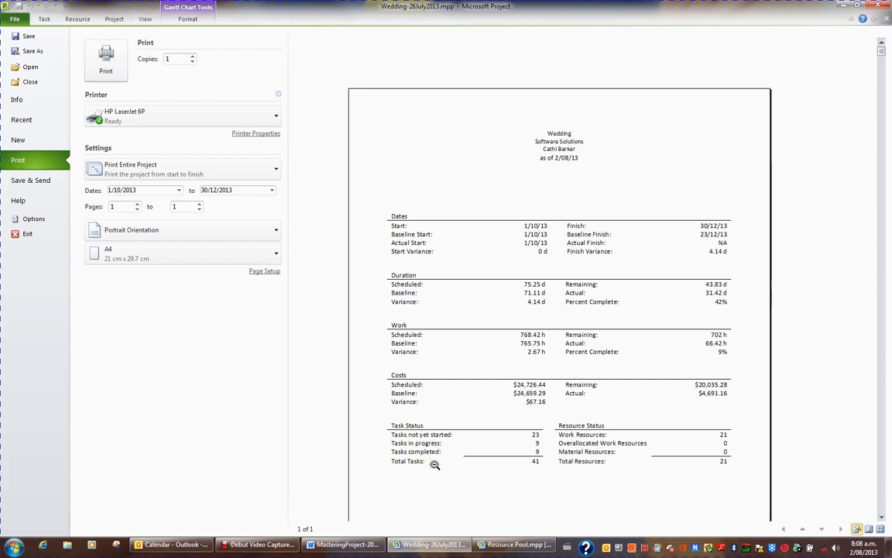
pyautogui.moveTo(551, 430)
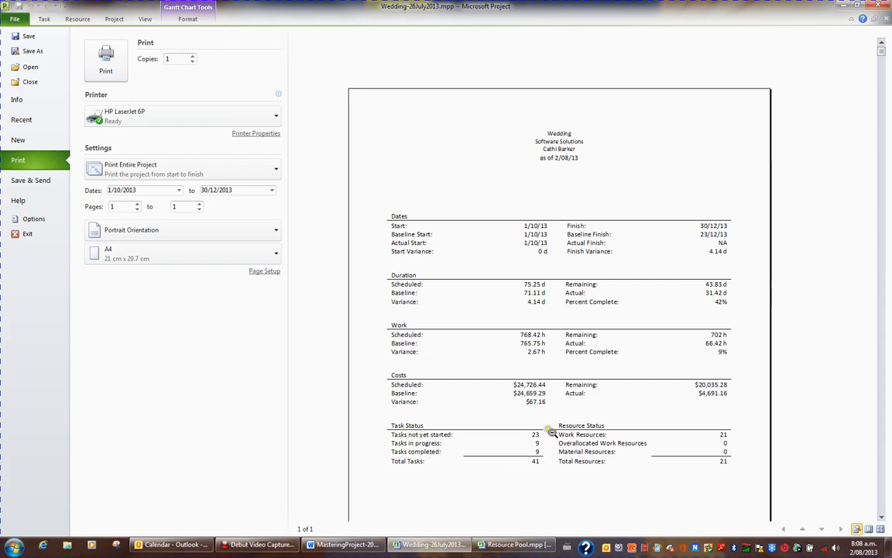
pyautogui.moveTo(545, 450)
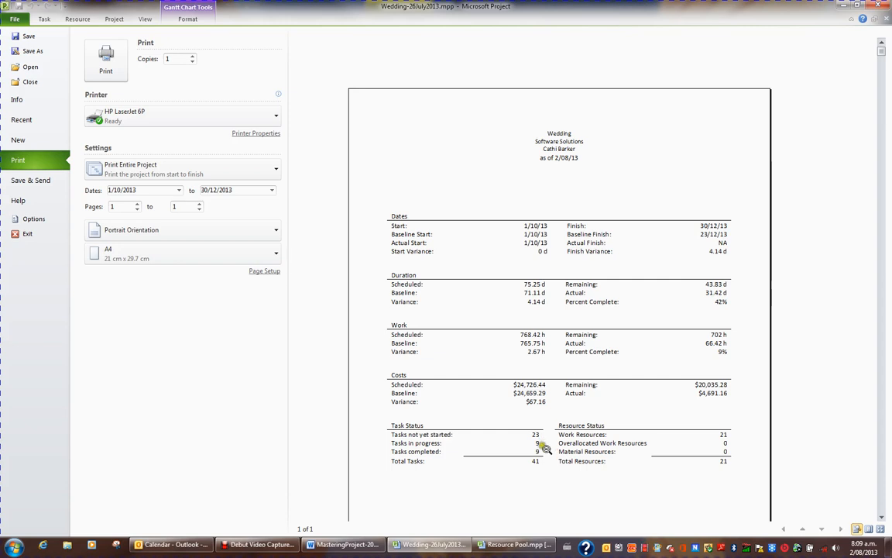
pyautogui.moveTo(545, 452)
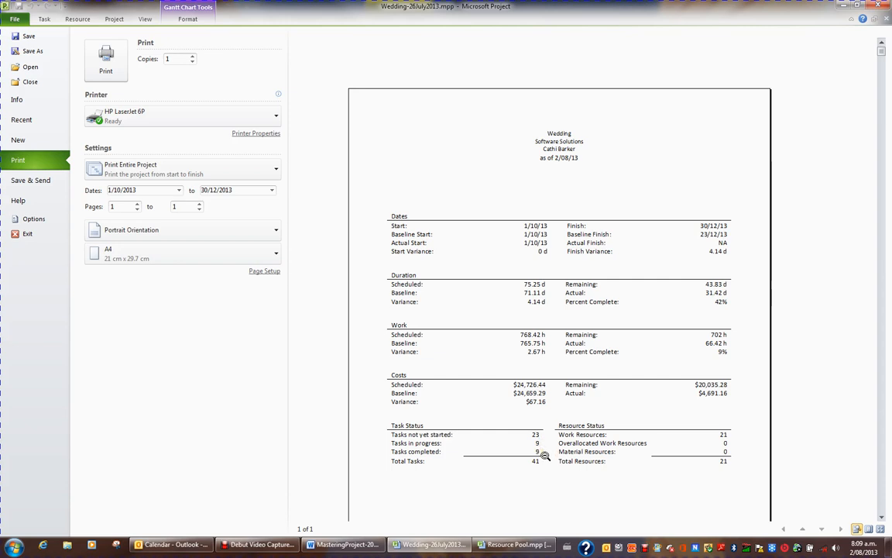
pyautogui.moveTo(734, 451)
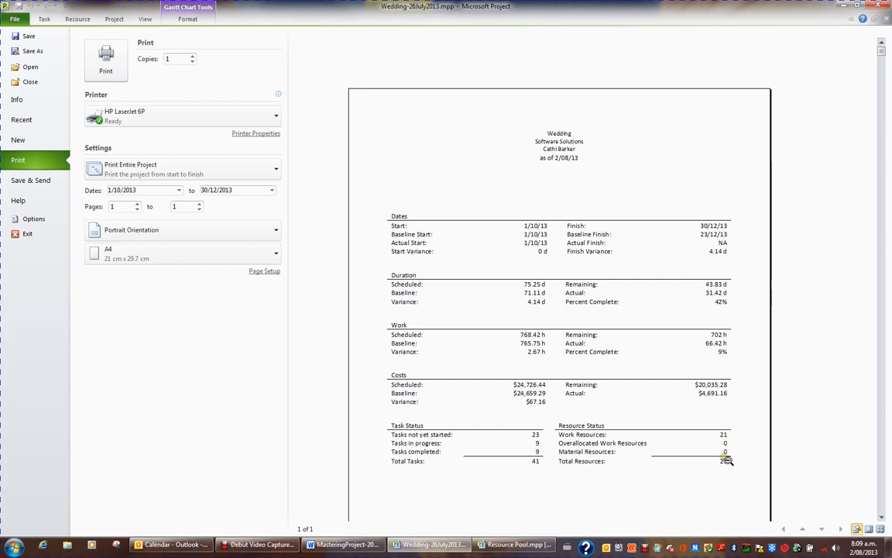
pyautogui.moveTo(685, 416)
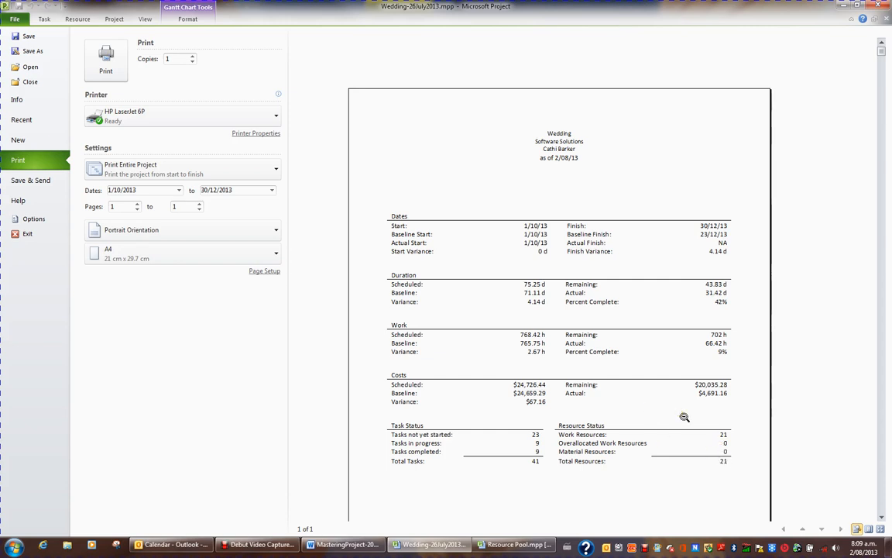
pyautogui.moveTo(682, 419)
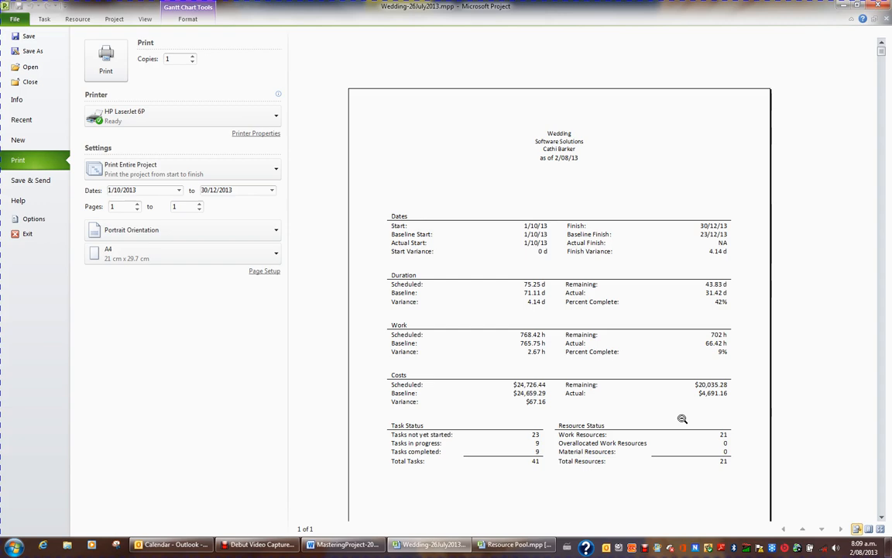
pyautogui.moveTo(205, 91)
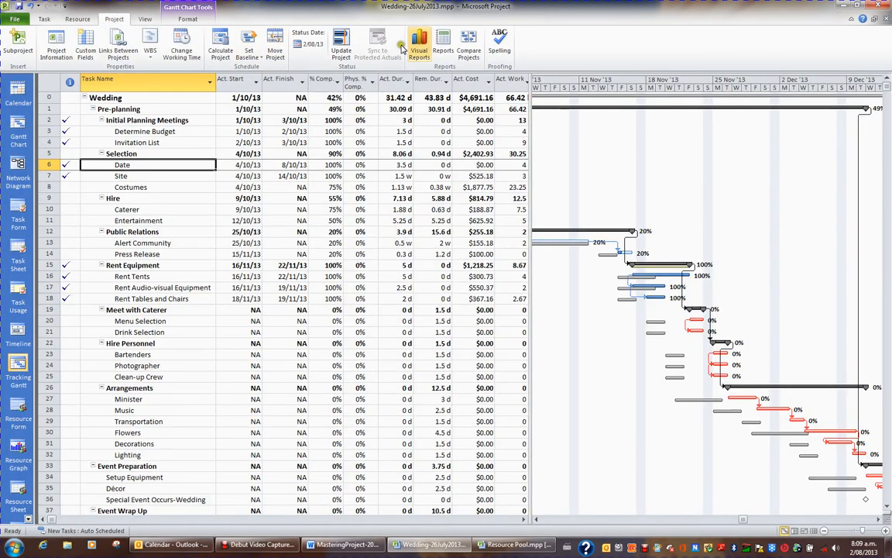
# Start an Assignments To Do List report and pick the resource whose tasks it lists.
pyautogui.click(443, 43)
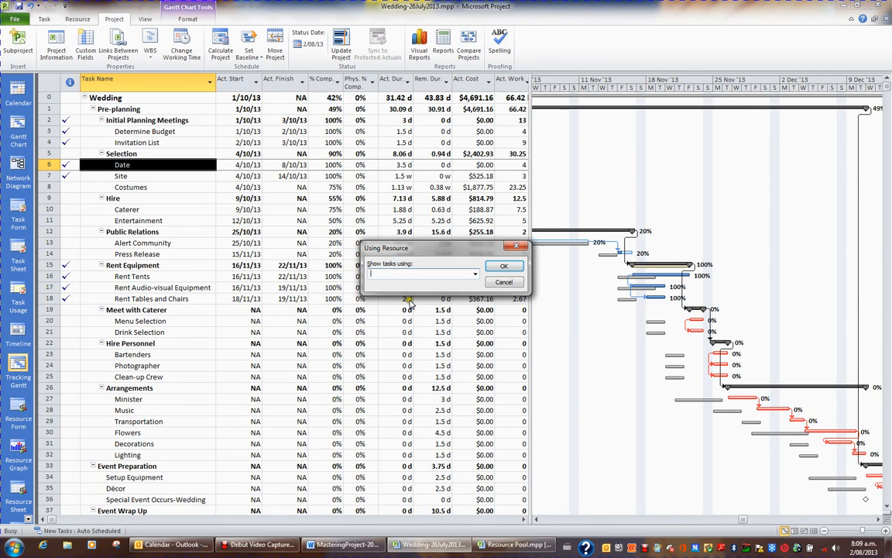
pyautogui.click(474, 276)
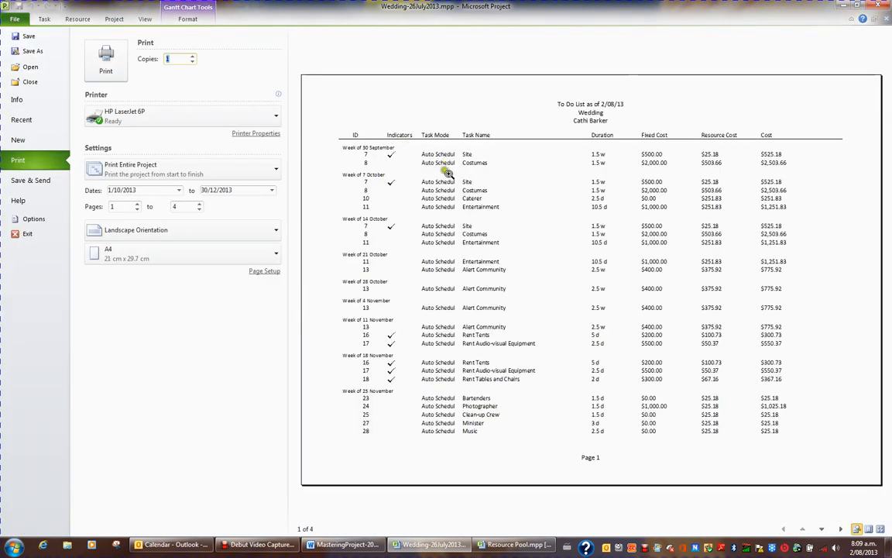
pyautogui.moveTo(410, 186)
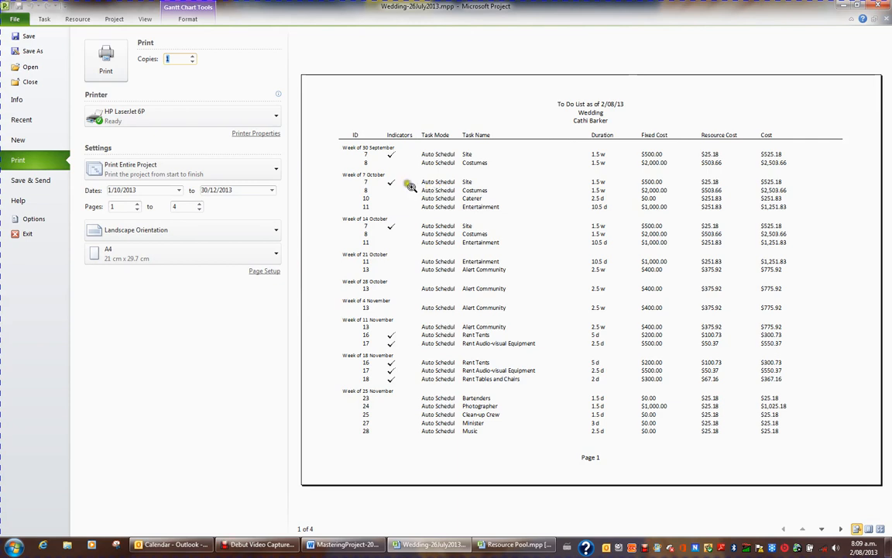
pyautogui.moveTo(384, 168)
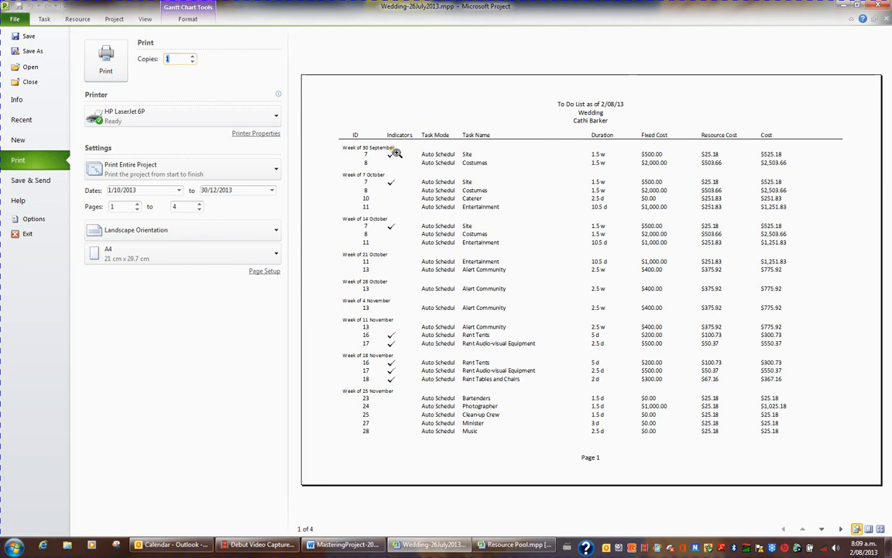
pyautogui.moveTo(446, 182)
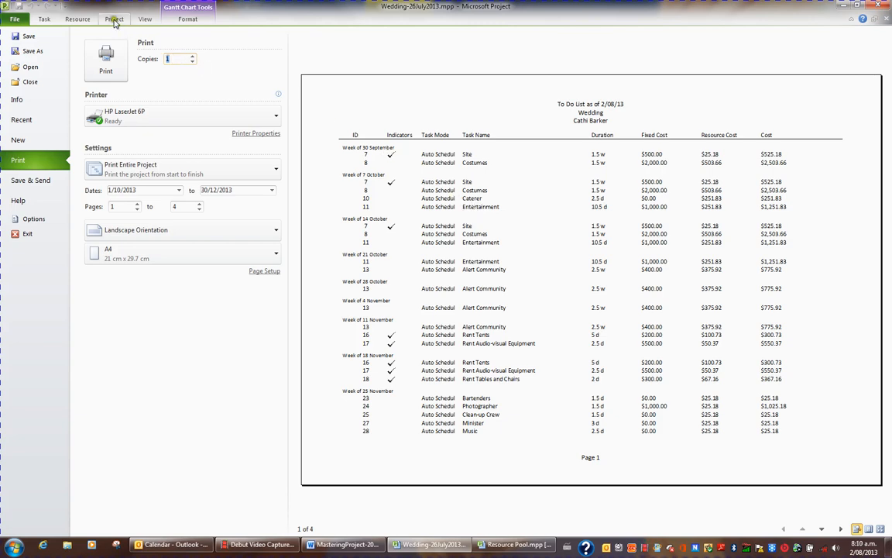
# Return from the To Do List preview to the schedule and reopen the Reports dialog.
pyautogui.click(115, 18)
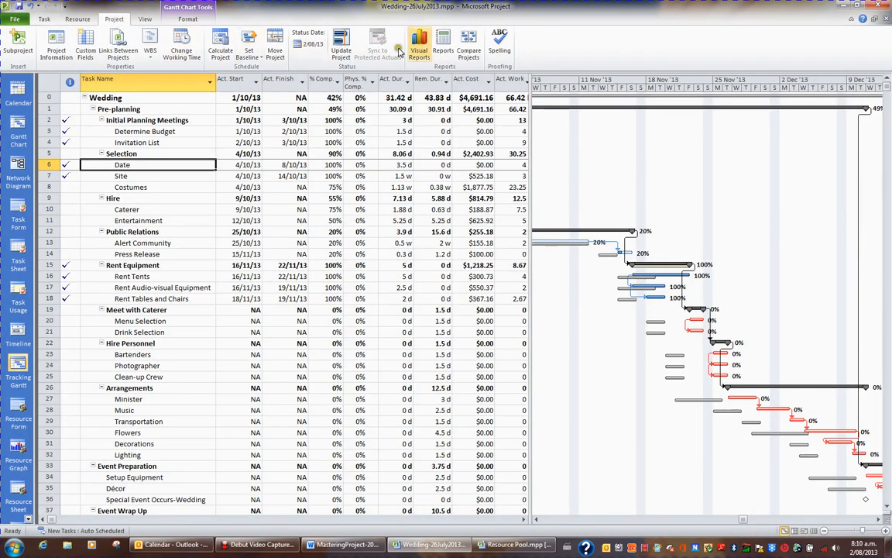
pyautogui.click(443, 43)
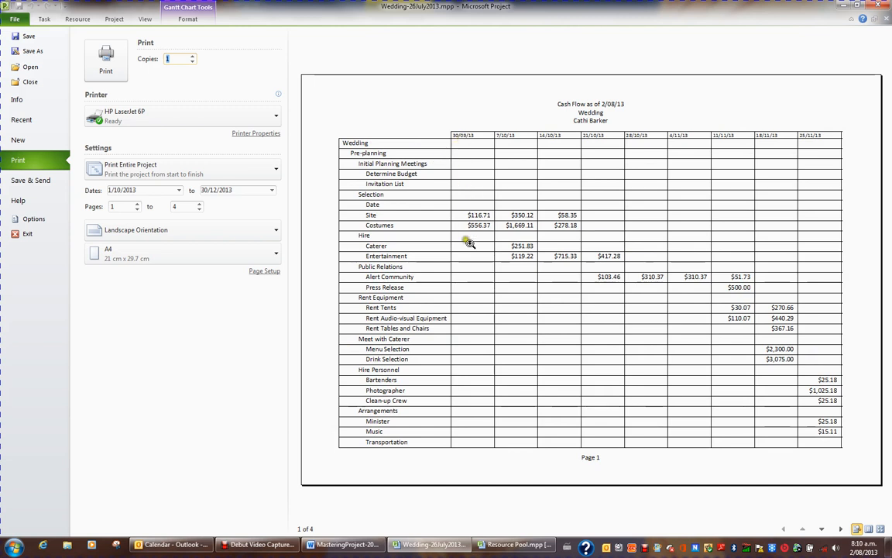
pyautogui.moveTo(579, 240)
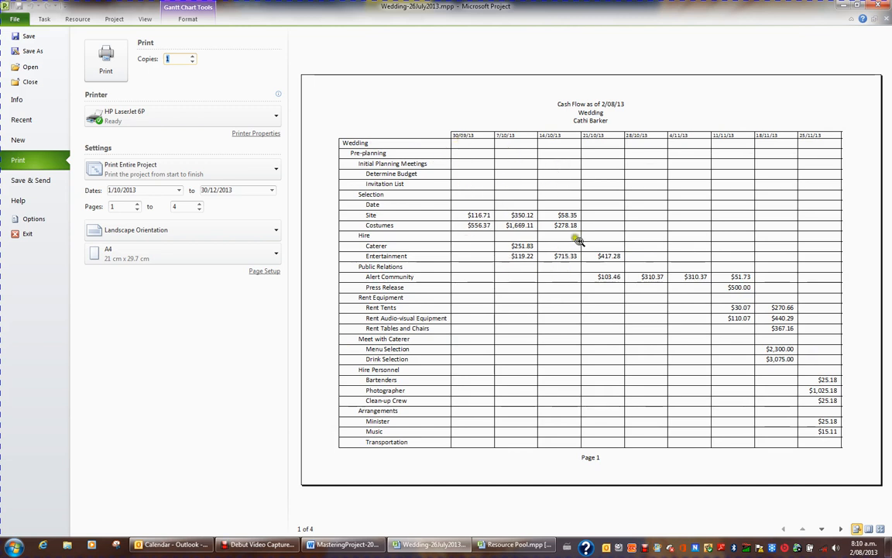
pyautogui.moveTo(663, 263)
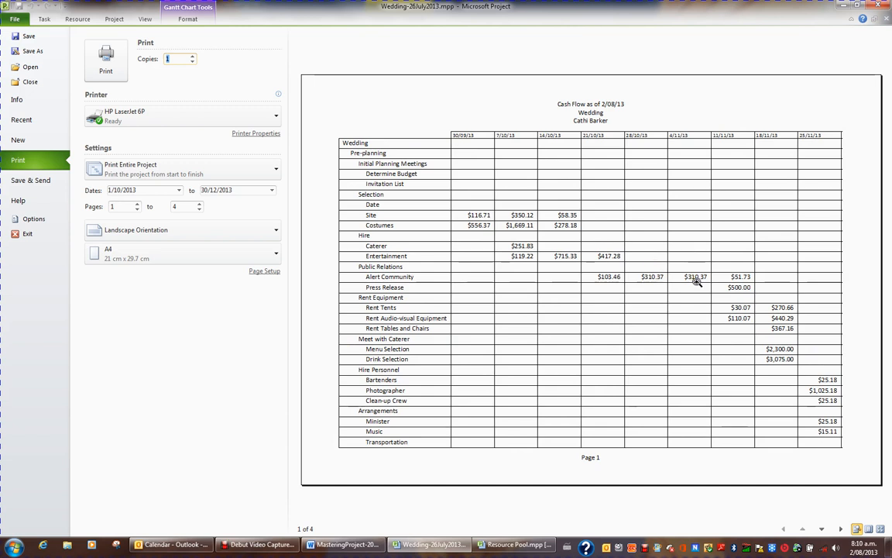
pyautogui.moveTo(694, 282)
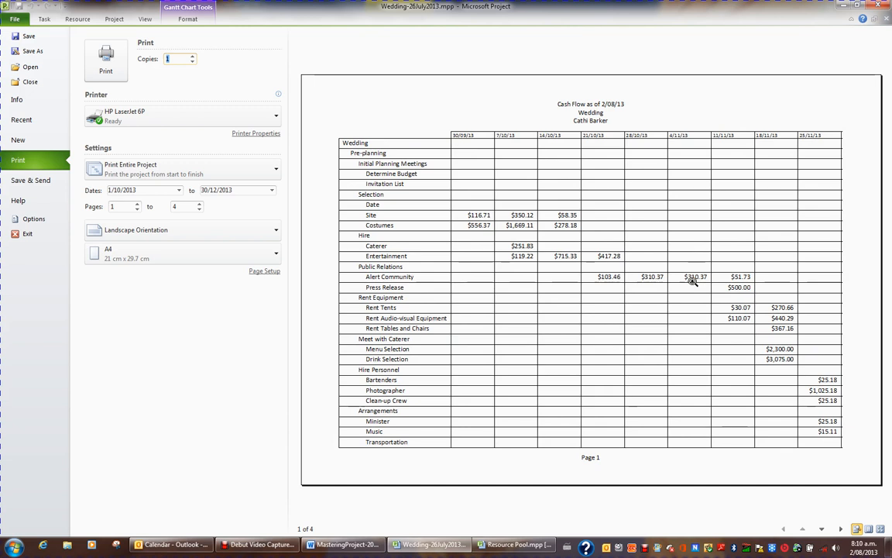
pyautogui.moveTo(685, 280)
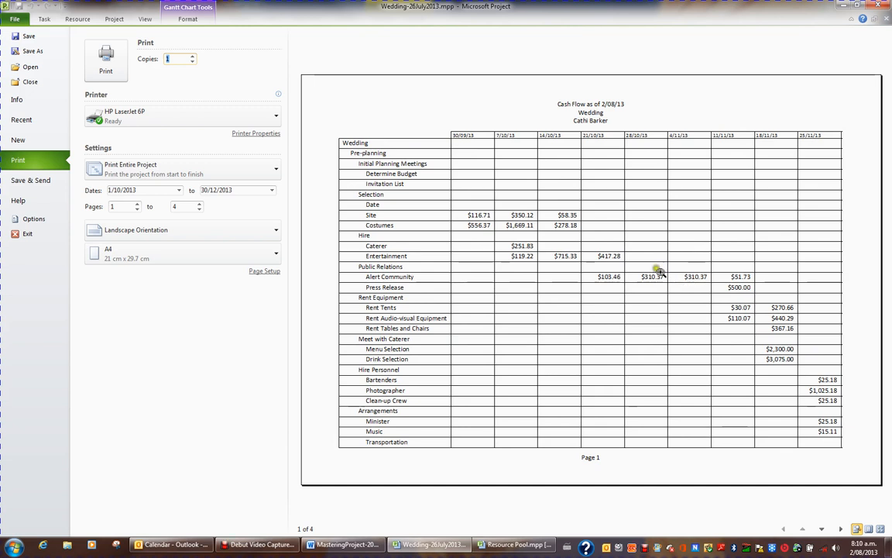
pyautogui.moveTo(131, 28)
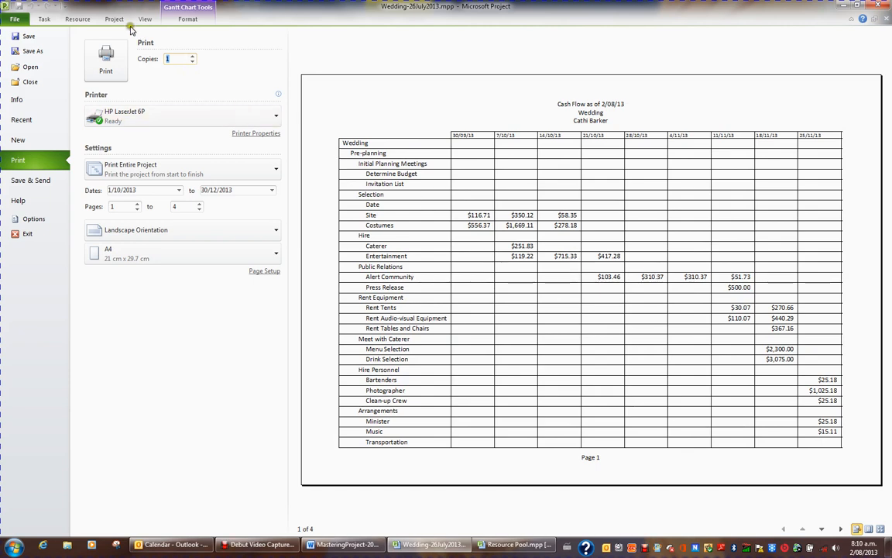
# Return from the Cash Flow preview to the wedding tracking Gantt chart.
pyautogui.click(114, 19)
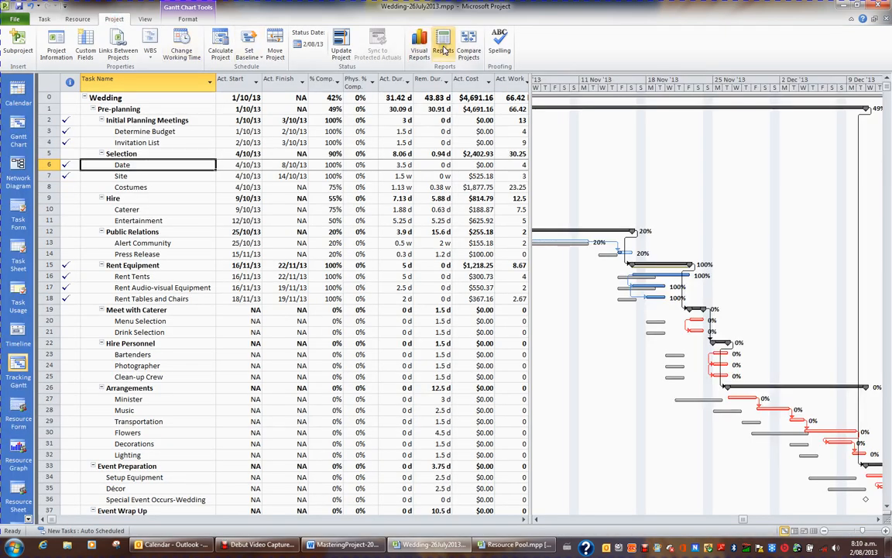